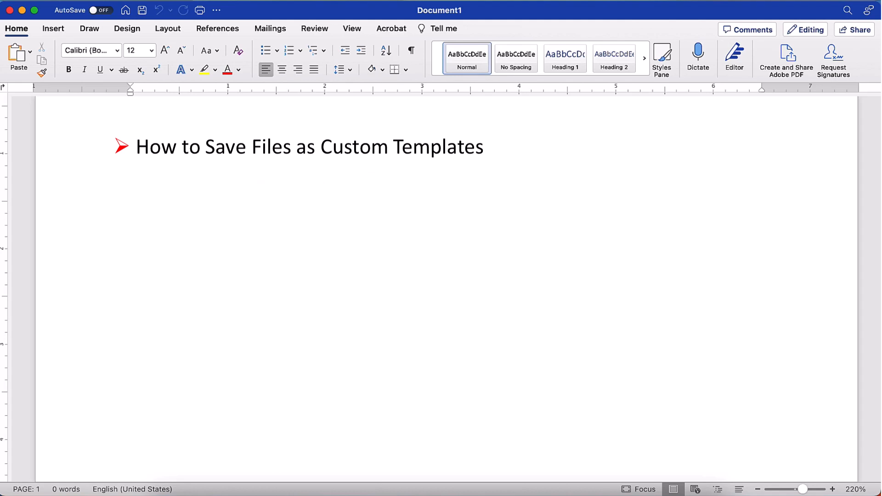
Step: Add the topics 'How to Create Documents from Custom Templates' and 'How to Delete Custom Templates'
text(How to Create Documents from Custom Templates)
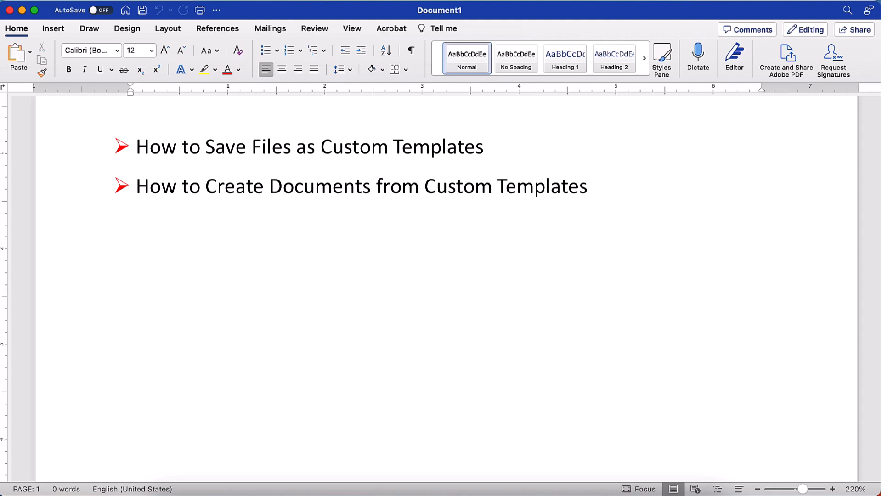
text(How to Delete Custom Templates)
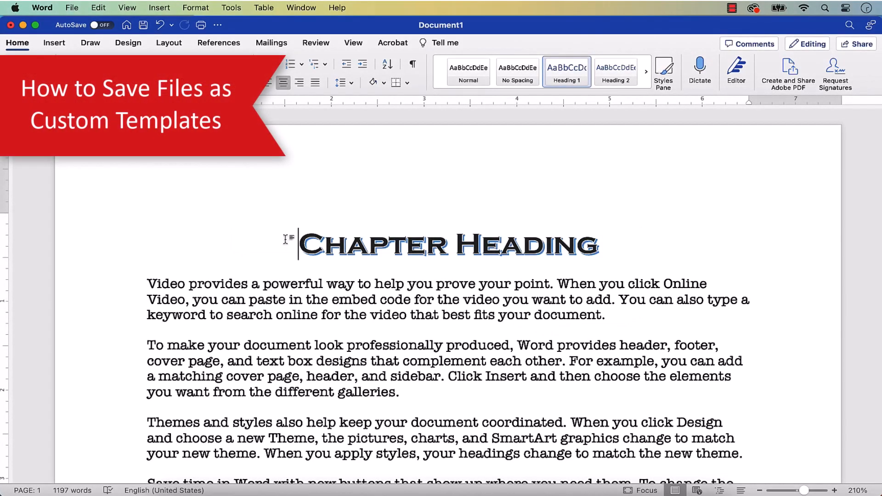
Step: Focus the Chapter Heading document and show the File menu commands
click(292, 244)
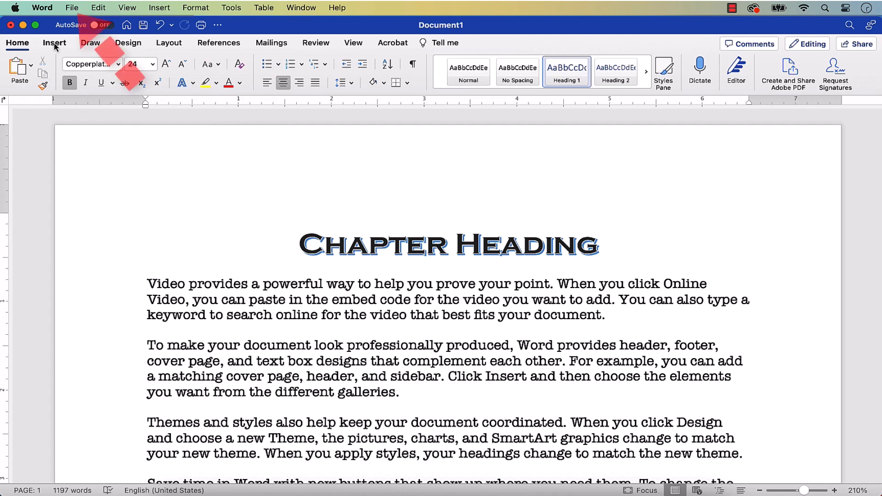
click(72, 7)
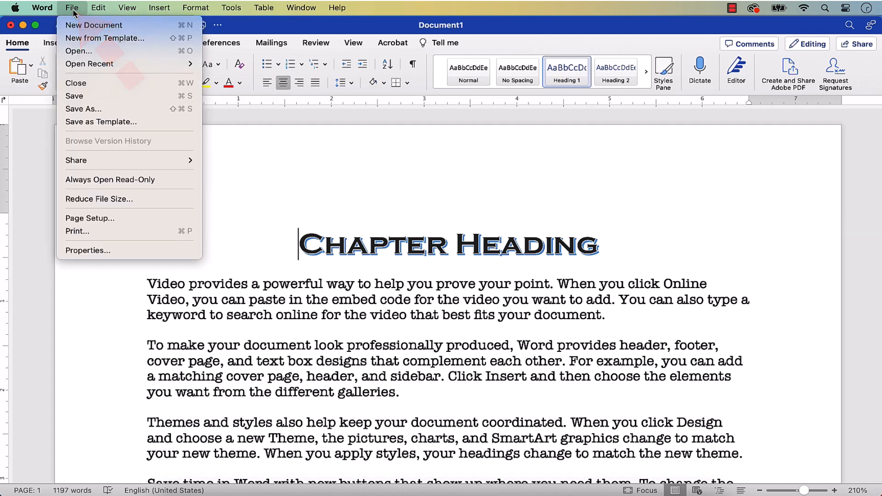
mouse_move(101, 121)
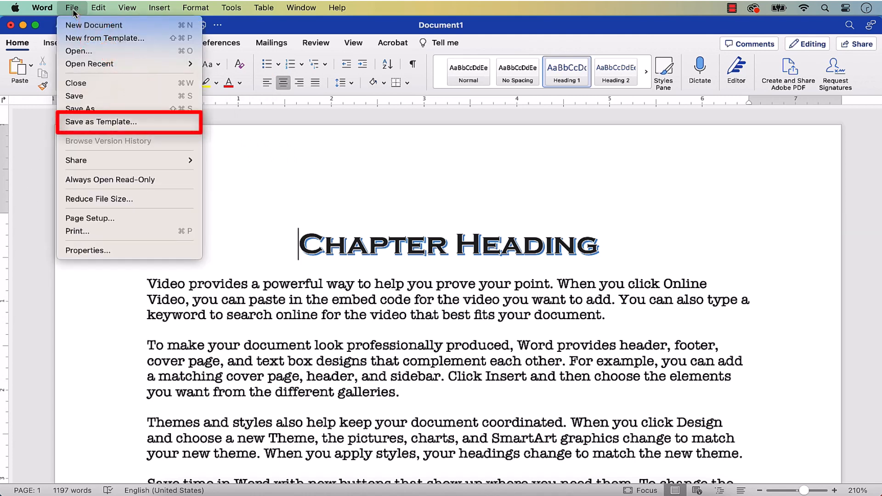
mouse_move(101, 121)
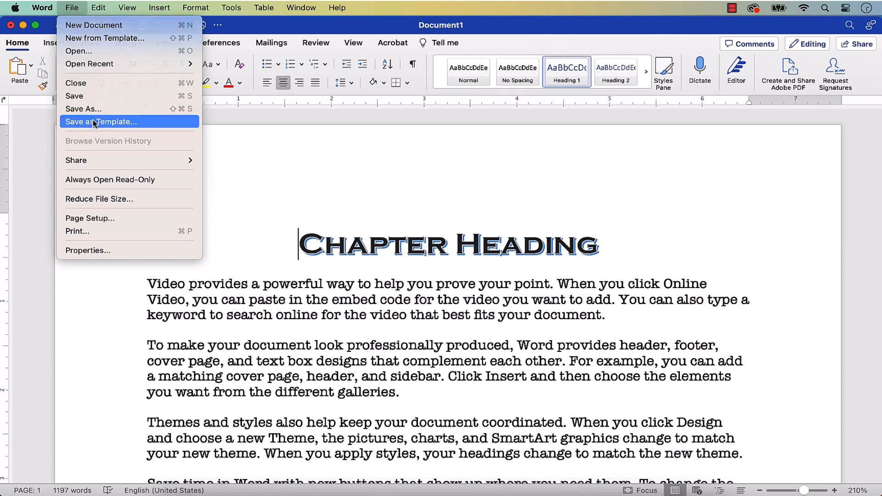
Step: Save as Template named 'My Sample Template', keeping the Word template (.dotx) format
click(100, 121)
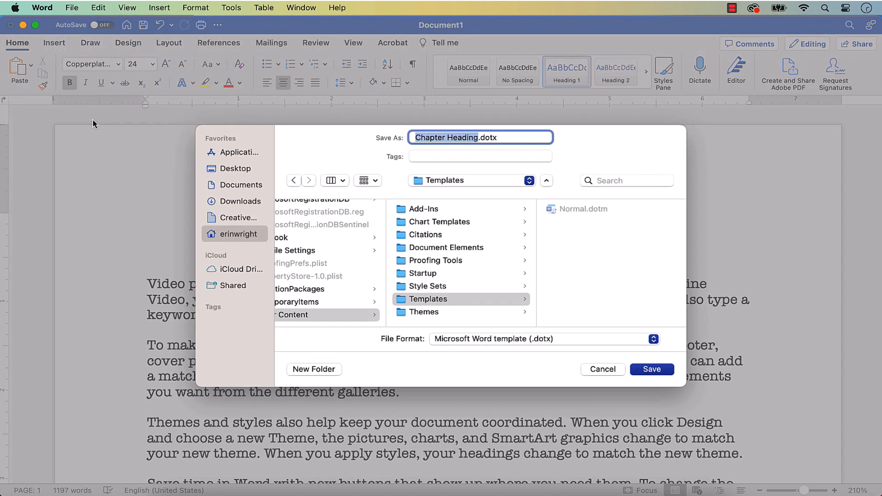
click(480, 137)
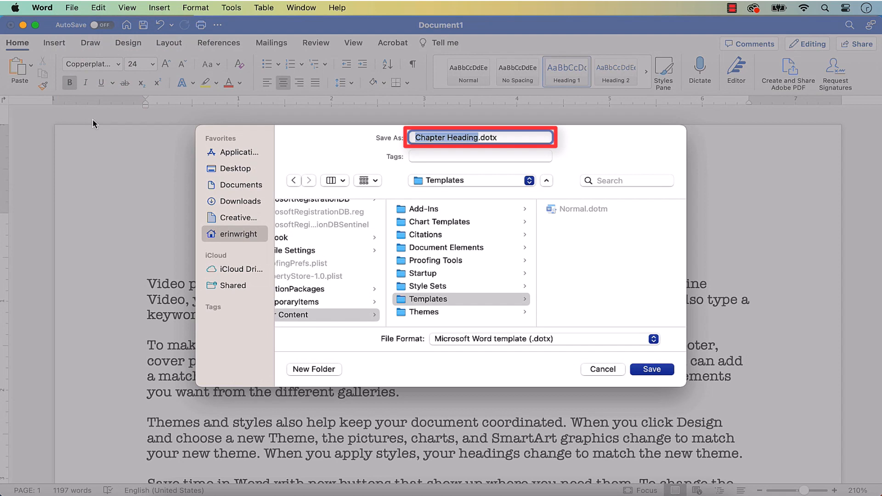
text(My Sample Template.dotx)
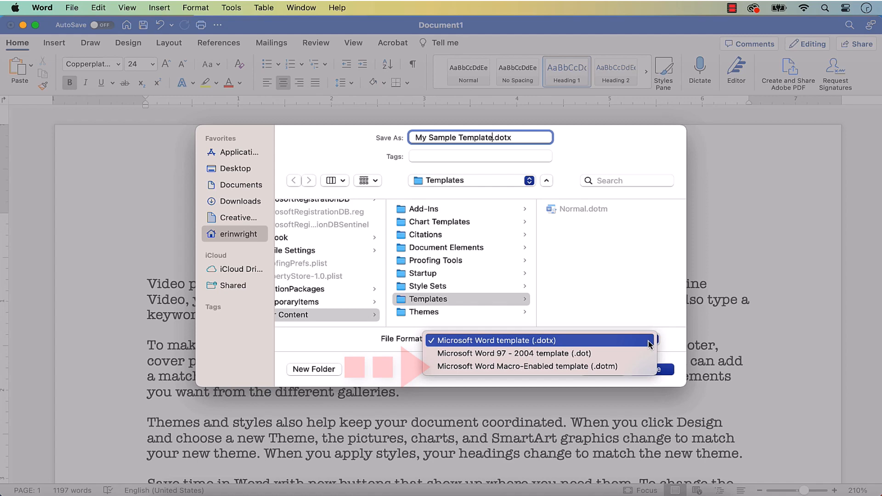
click(494, 341)
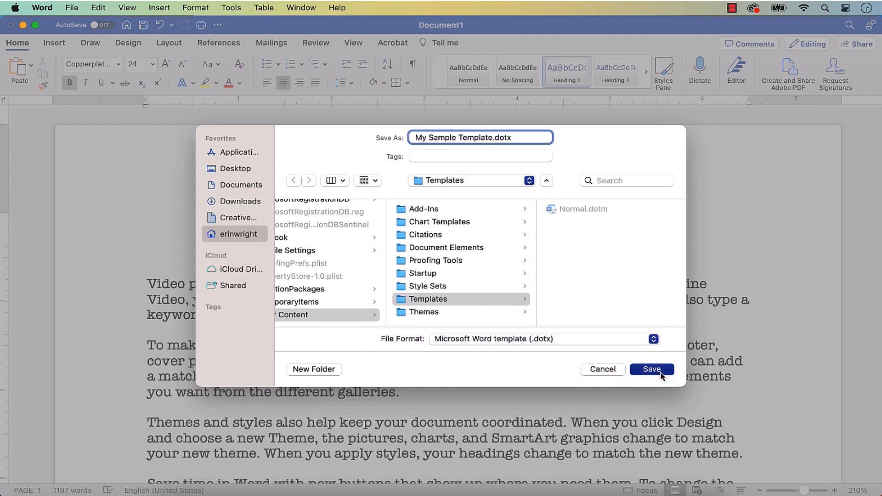
click(651, 369)
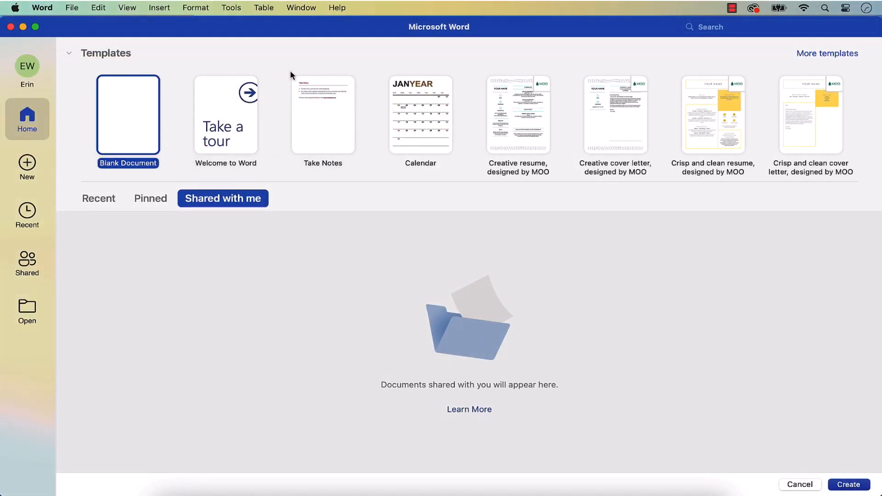
mouse_move(181, 38)
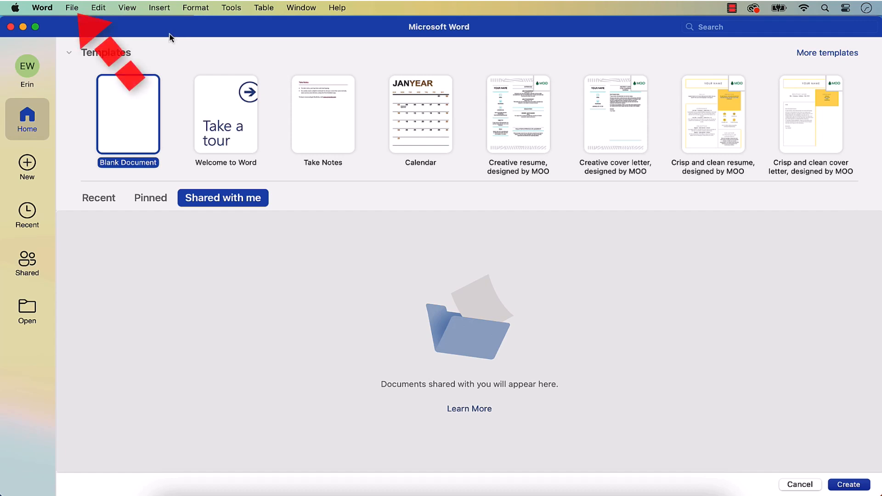
Step: Choose File > New from Template to show the template gallery
click(72, 8)
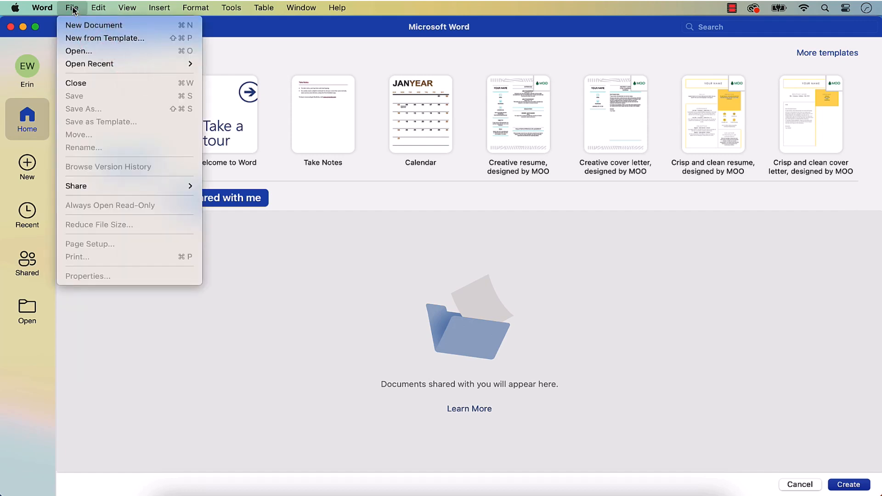
mouse_move(105, 38)
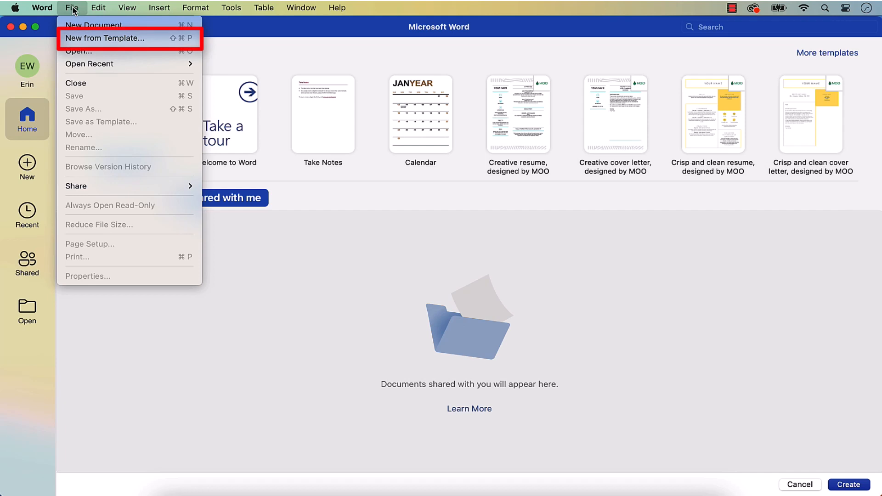
mouse_move(105, 37)
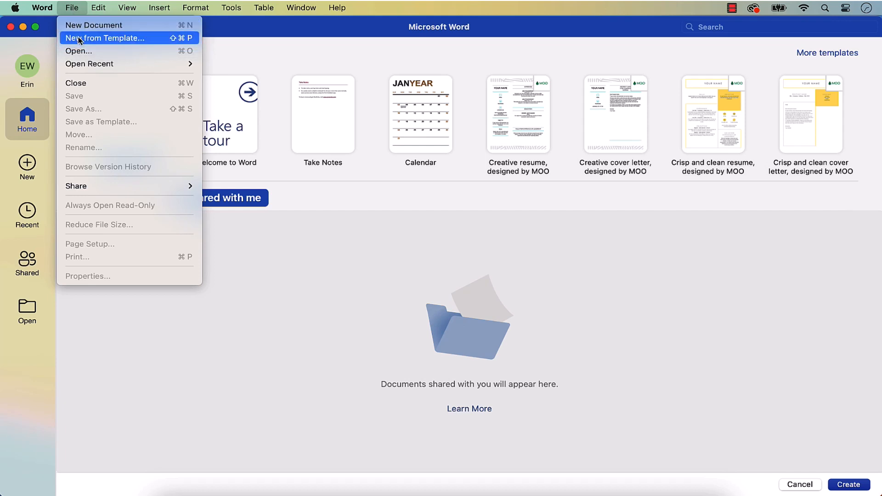
click(105, 37)
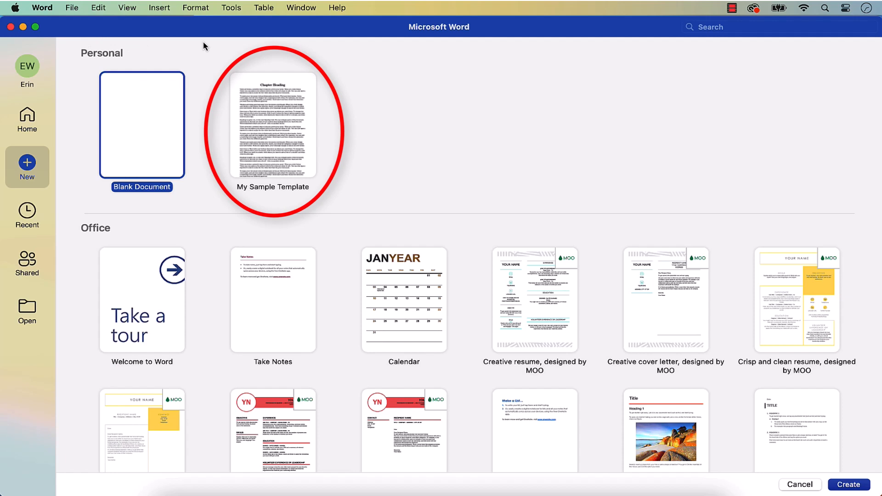
Step: Select My Sample Template under Personal and create a document from it
click(273, 125)
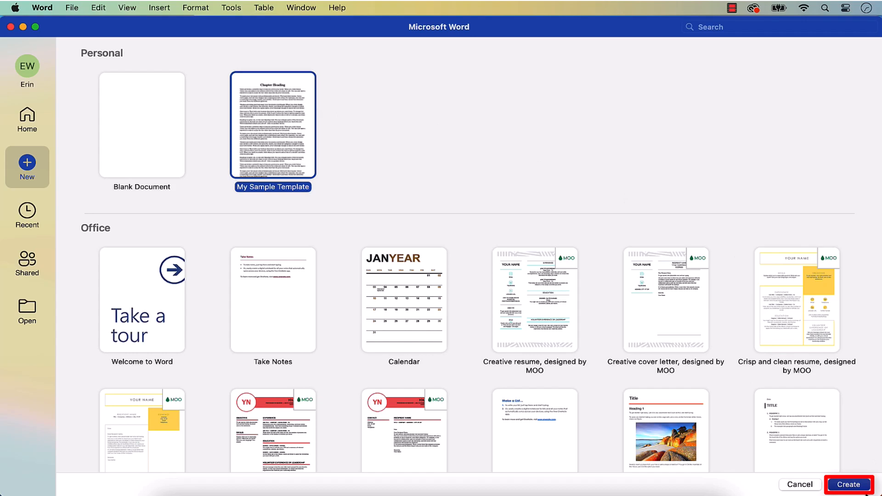
click(850, 485)
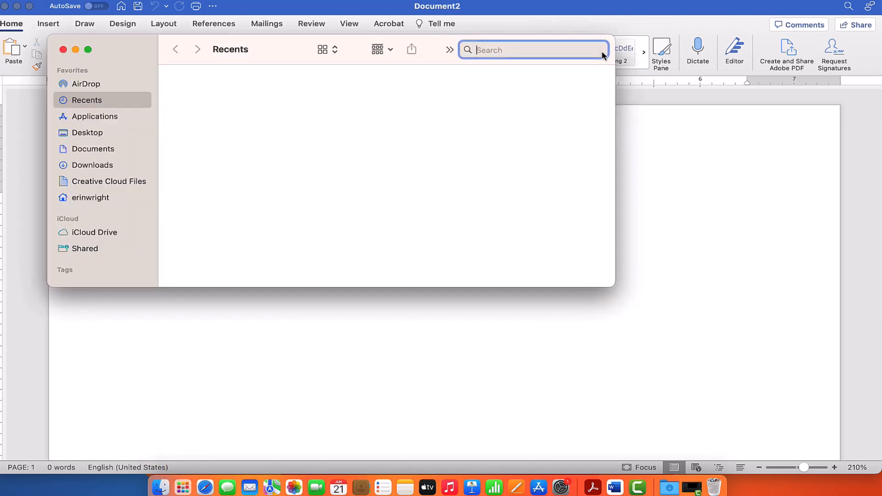
Step: Search Finder for .dotx, trash My Sample Template.dotx, close the window, and type erinwrightwriting.com
text(.dot)
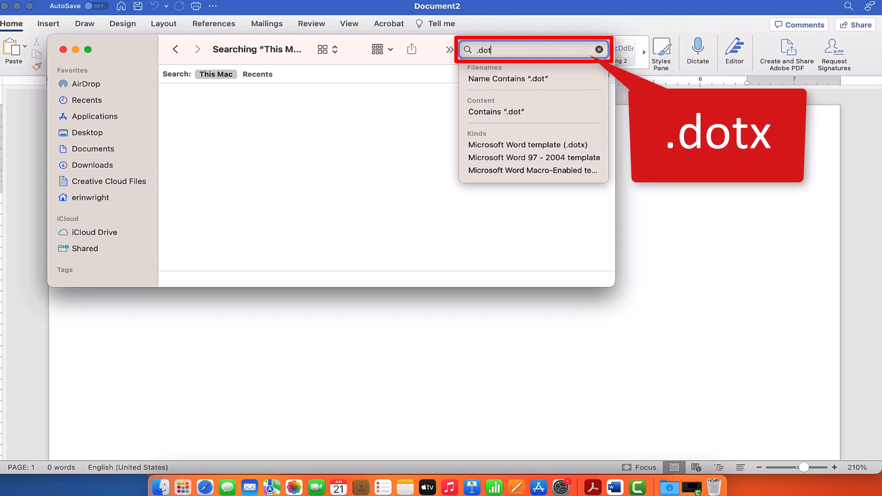
text(x)
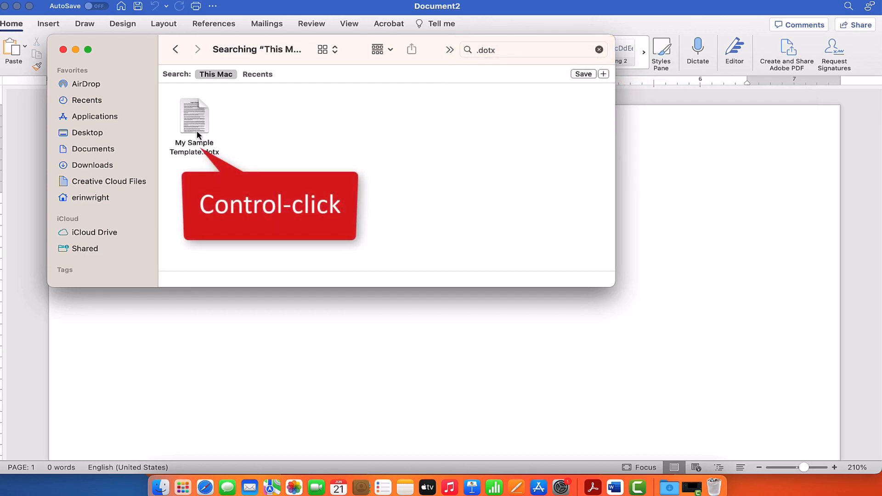
right_click(194, 118)
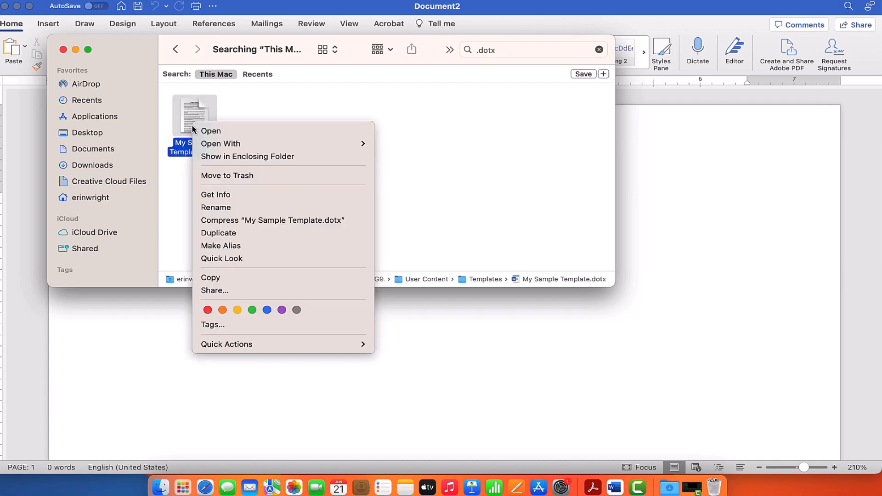
mouse_move(227, 175)
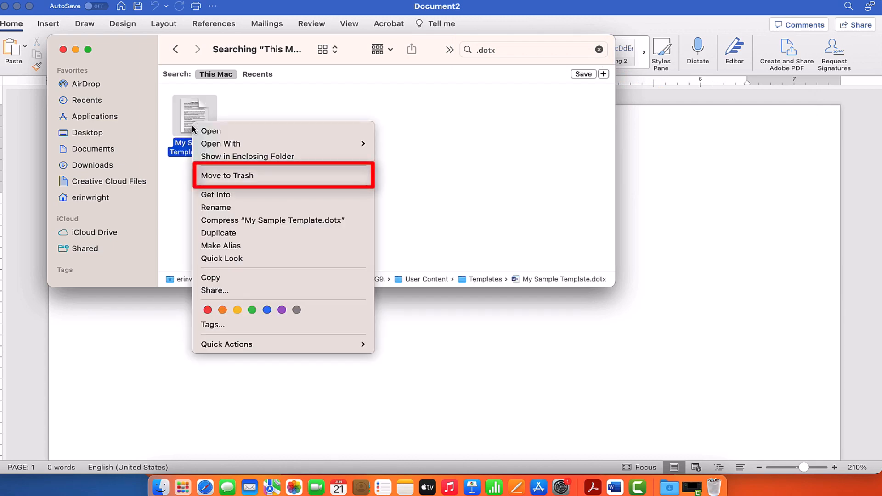
click(226, 175)
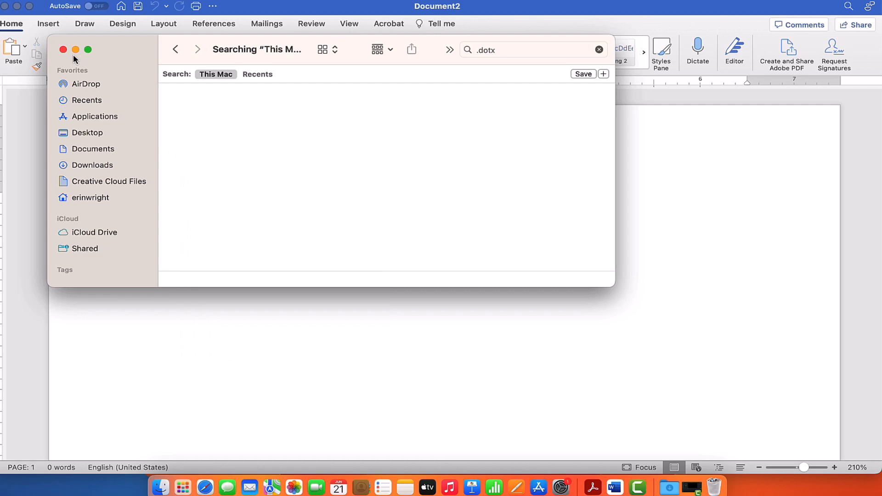
click(63, 50)
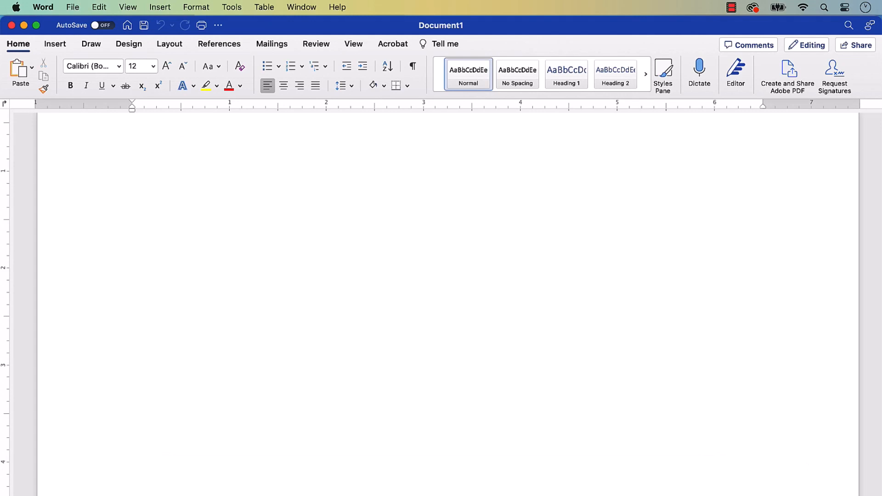
text(erinwrightwriting.com)
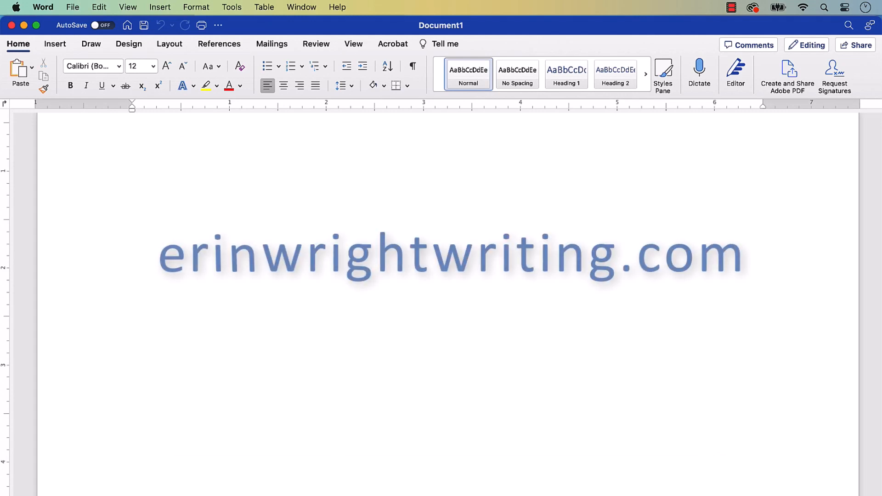